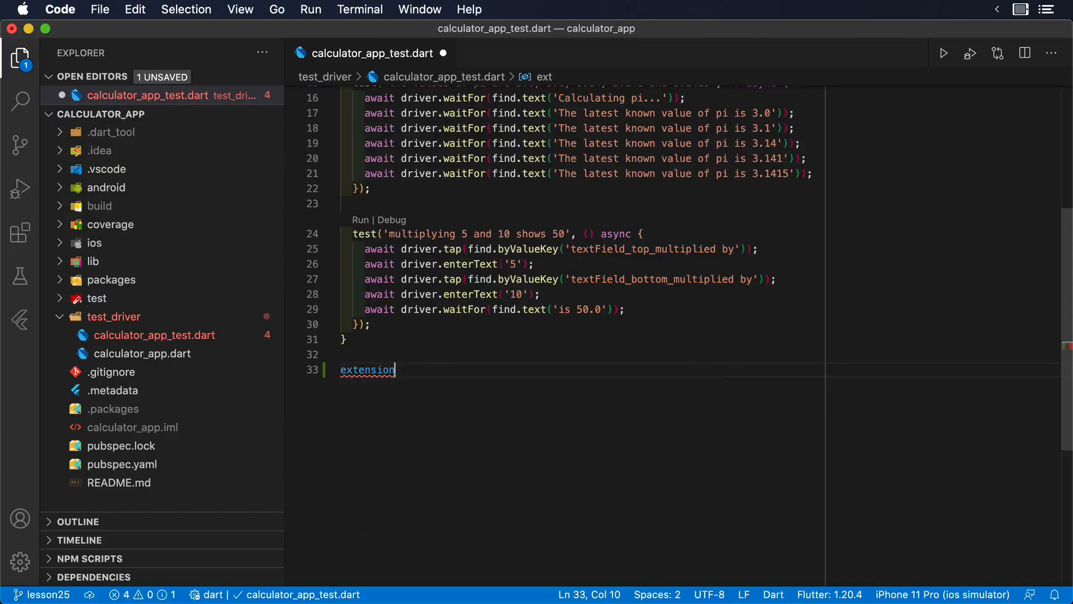
{"action": "type", "text": "on FlutterDriver {"}
{"action": "type", "text": "Future<void> takeS"}
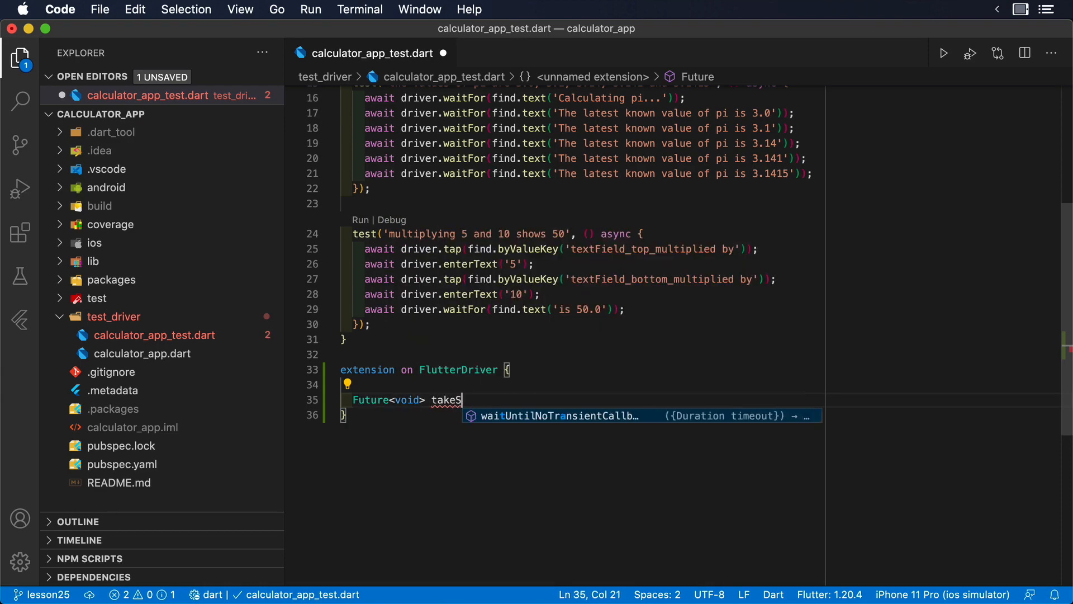
{"action": "type", "text": "creenshot(String name) async {"}
{"action": "type", "text": "final"}
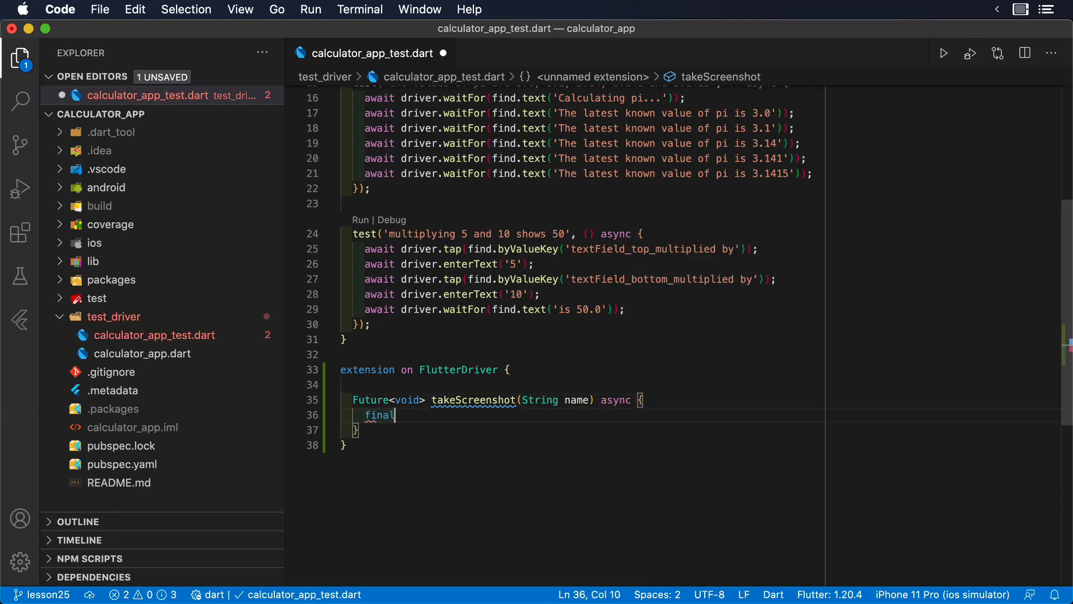
{"action": "type", "text": "filePath ="}
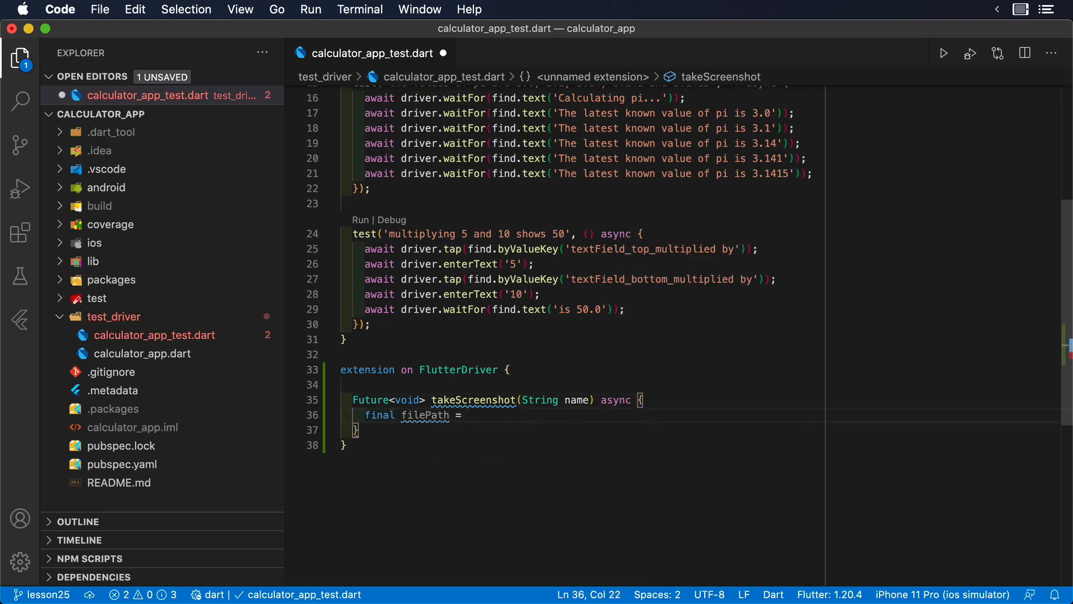
{"action": "type", "text": "file"}
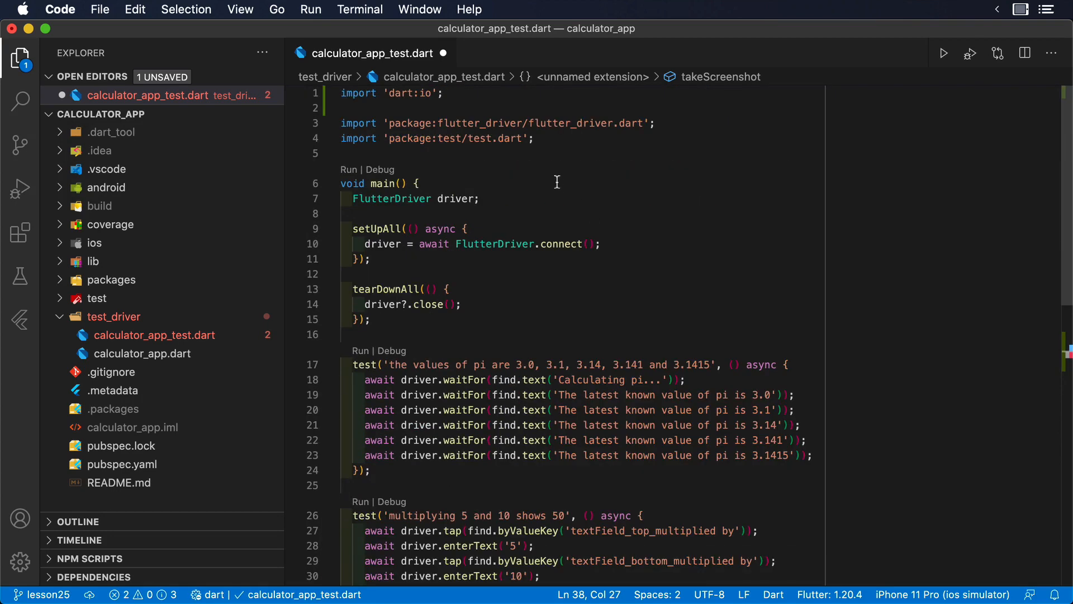
{"action": "scroll", "scroll_direction": "down", "scroll_amount": 3}
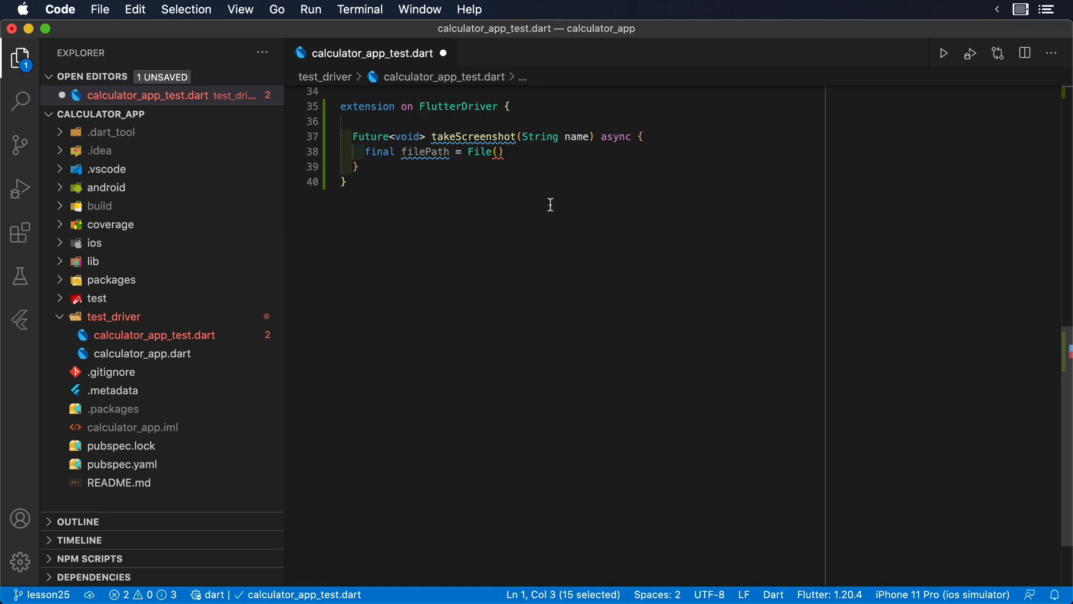
{"action": "type", "text": "'scr'"}
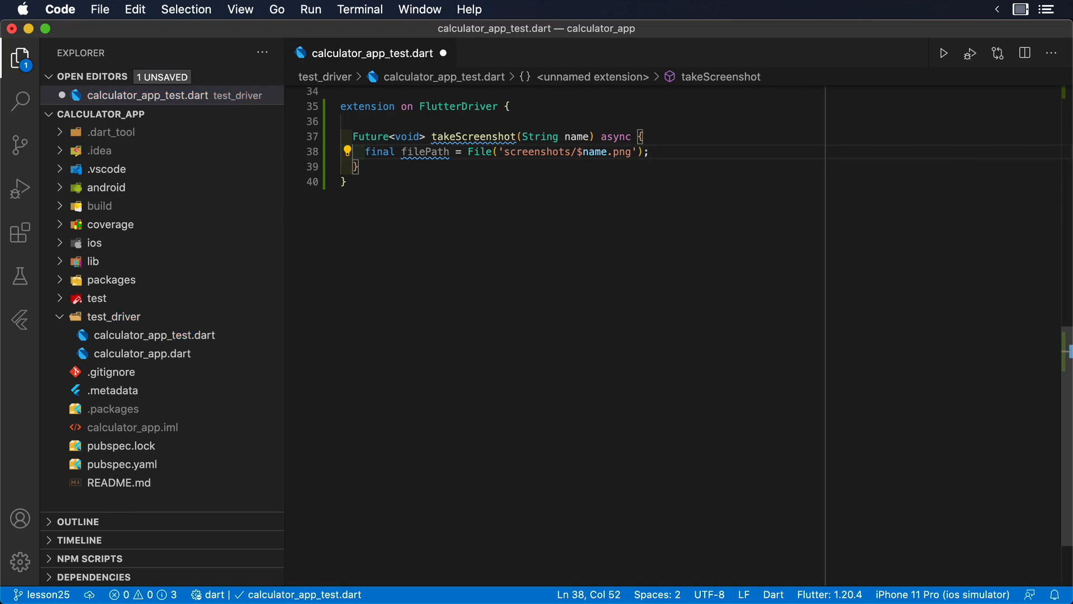
{"action": "type", "text": "if (await filePath.exists()) {"}
{"action": "type", "text": "await filePath.delete(recursive: true);"}
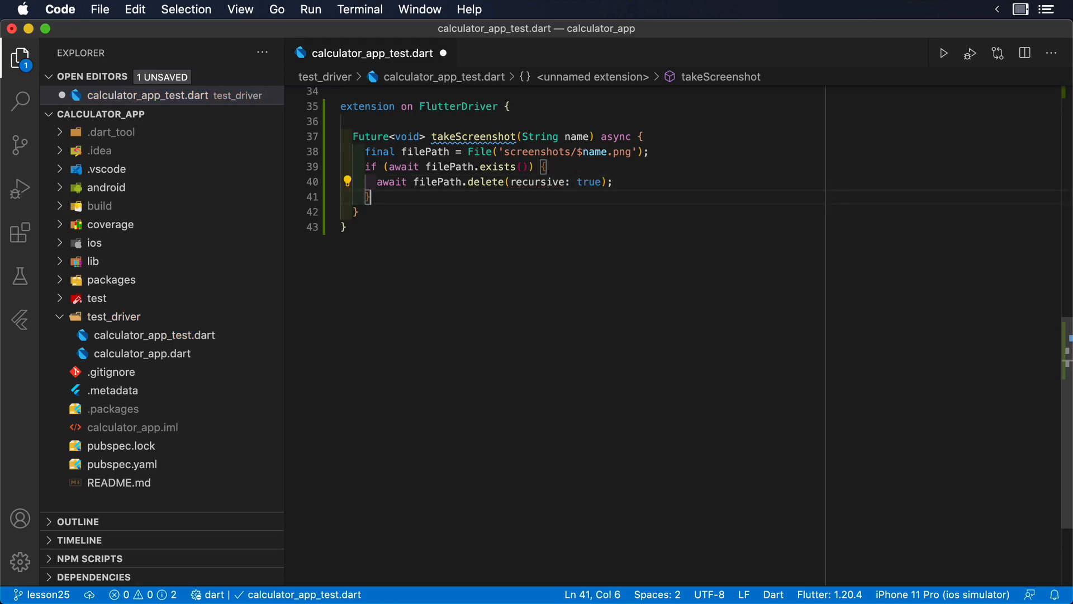
{"action": "type", "text": "final file = await"}
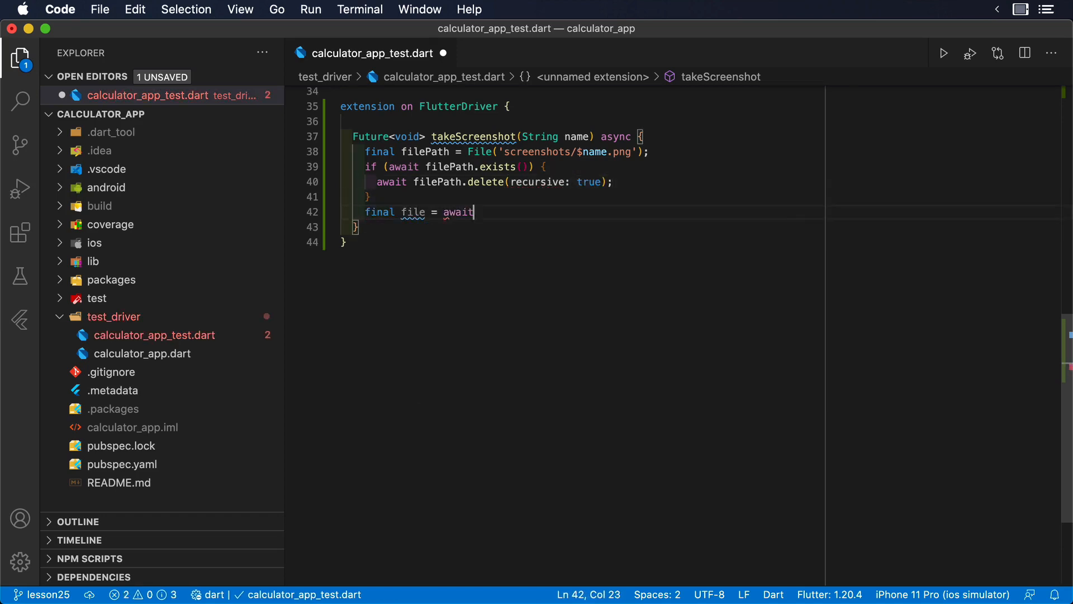
{"action": "type", "text": "filePath.CRE"}
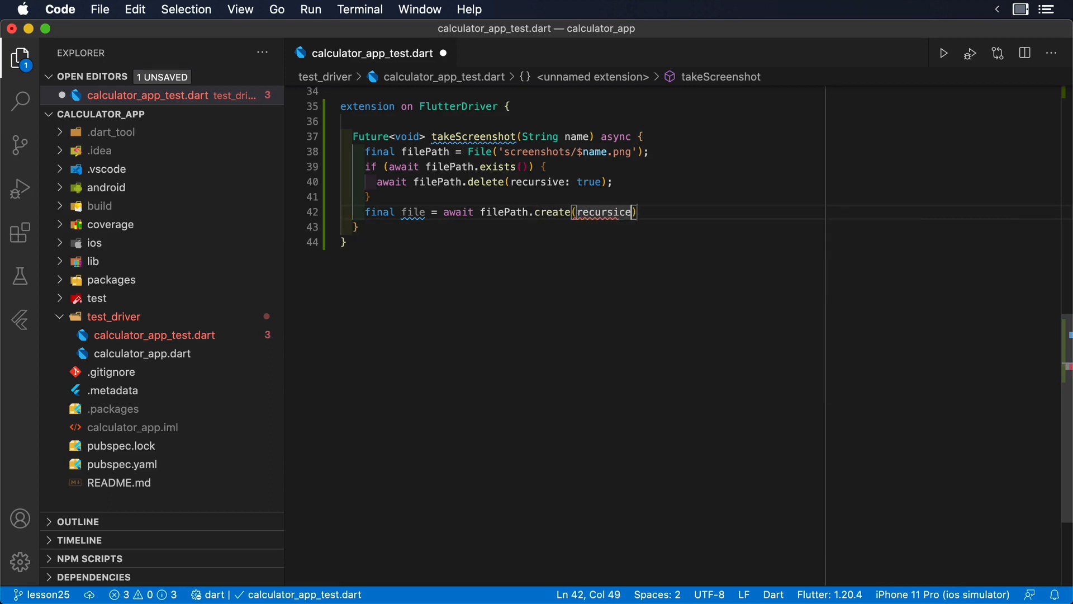
{"action": "type", "text": ": true);"}
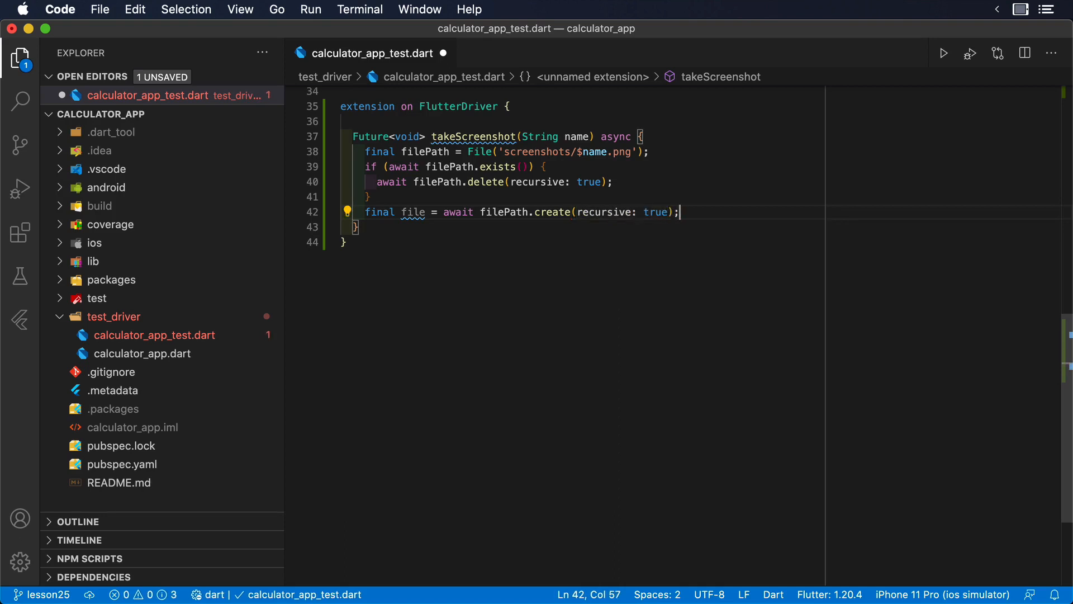
{"action": "type", "text": "final png = await screenshot();"}
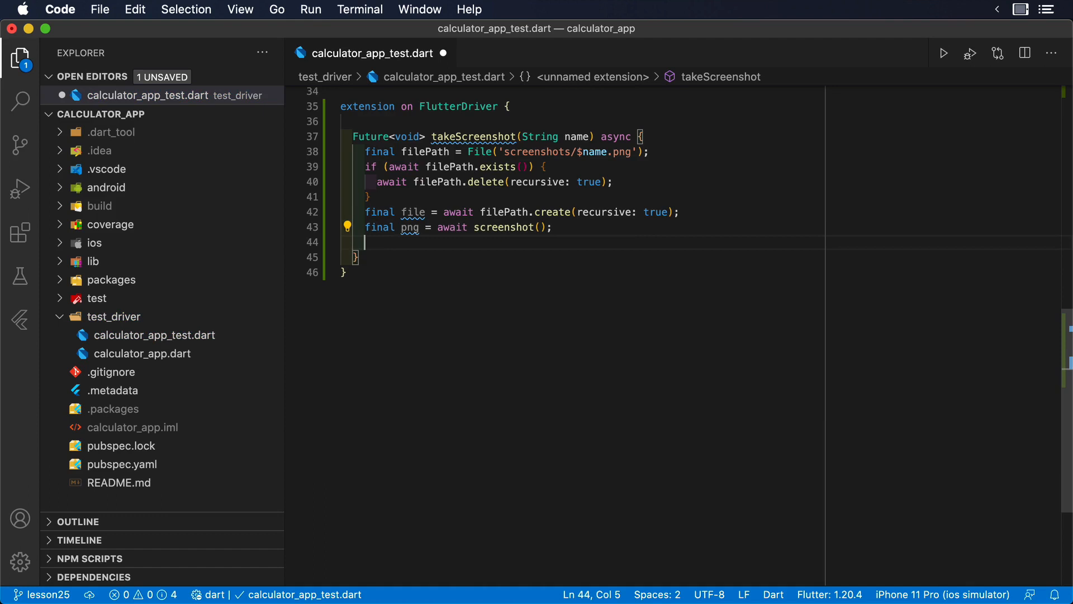
{"action": "type", "text": "file.writeAsBytesSync(png);"}
{"action": "type", "text": "print('"}
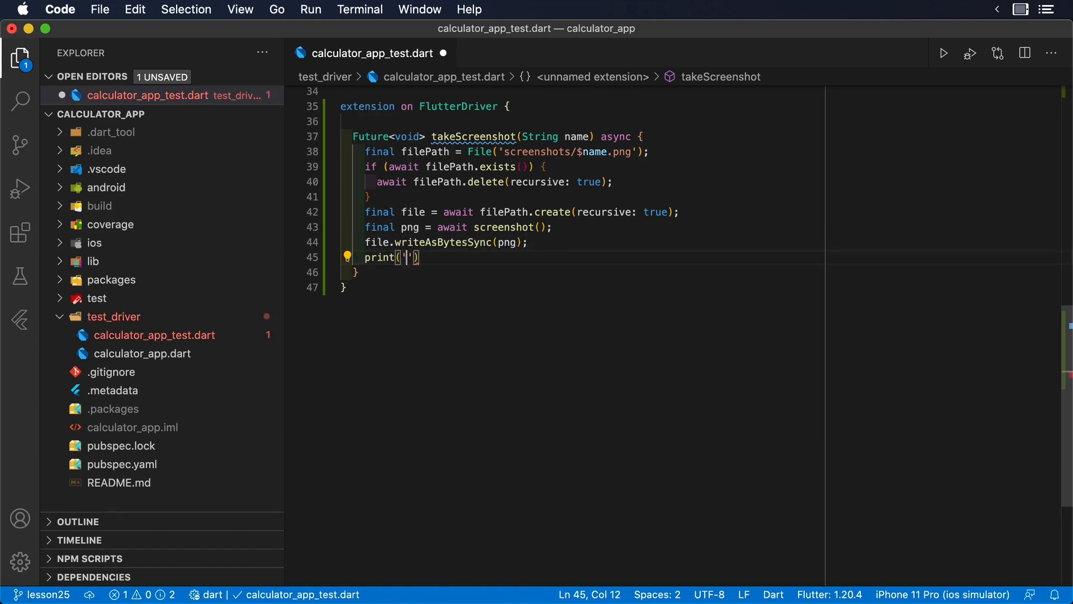
{"action": "type", "text": "screenshot was"}
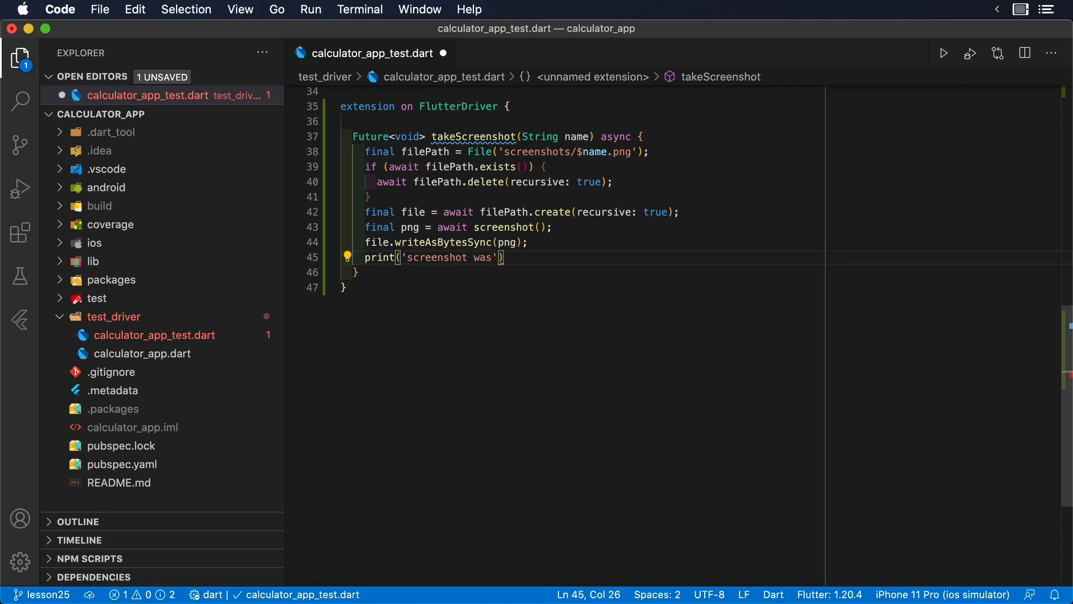